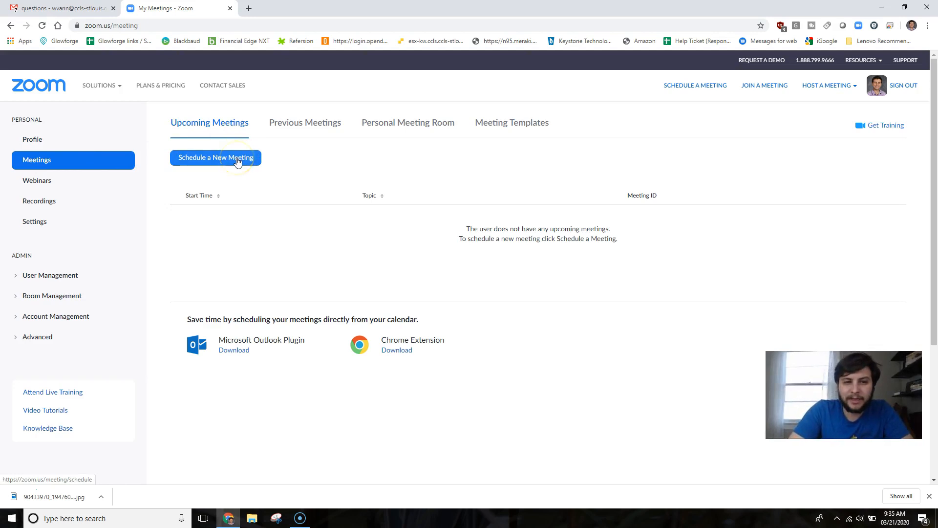
# - Start scheduling a new meeting from the Meetings page
pyautogui.click(215, 157)
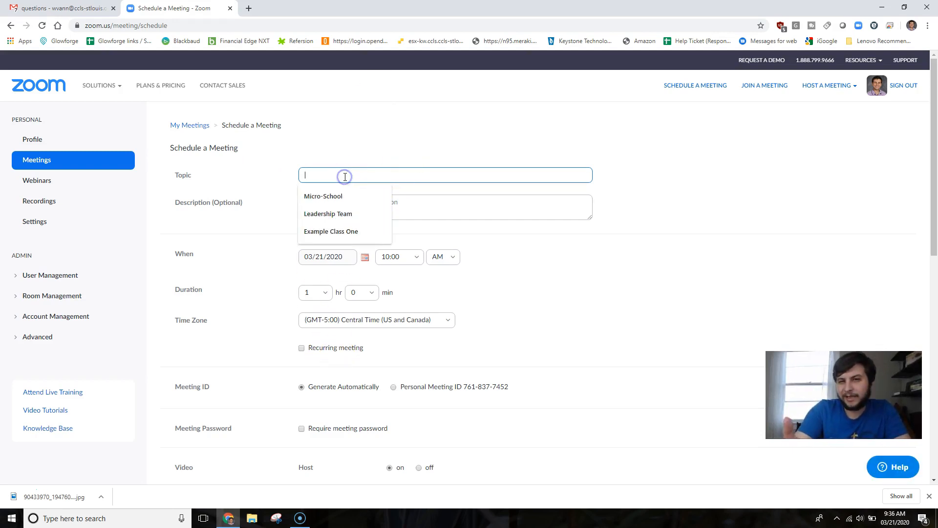
# - Set topic 'Example Class', start date 03/23/2020 at 8:30 AM with a 1-hour duration
pyautogui.write('Example Class')
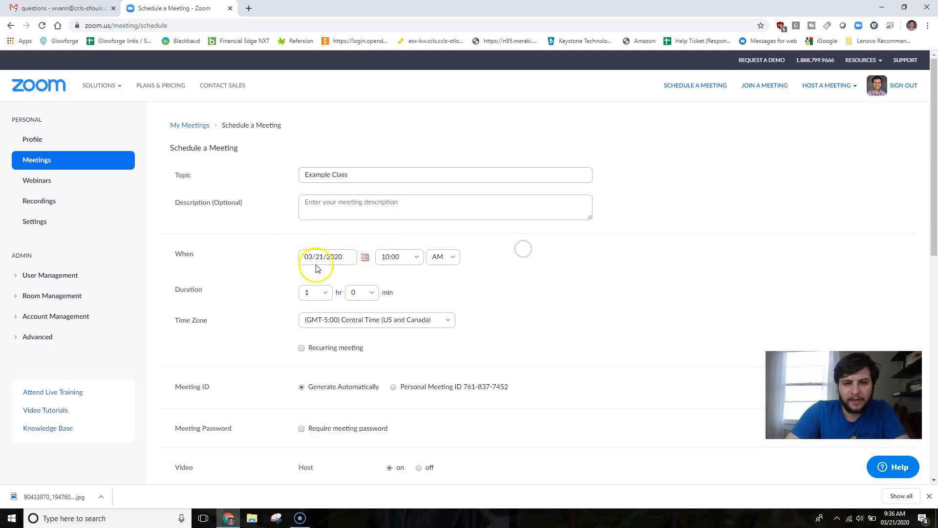
pyautogui.click(327, 257)
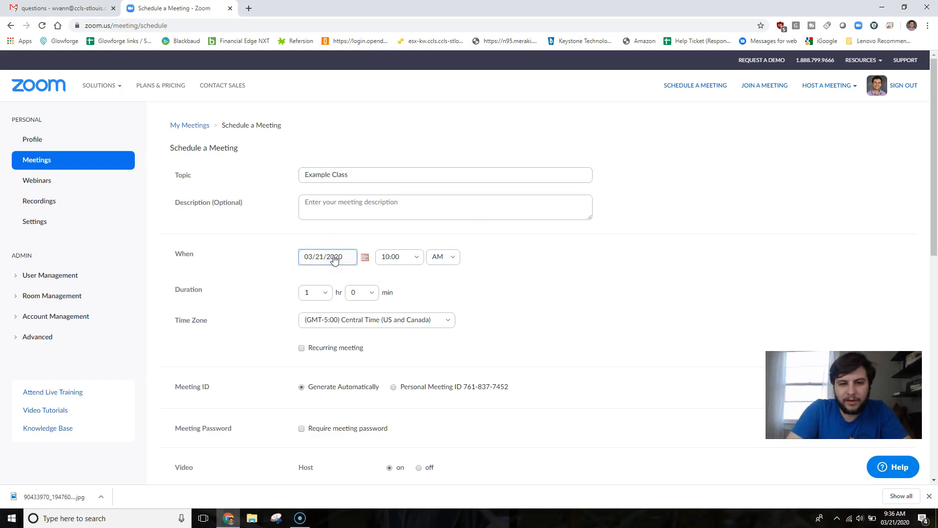
pyautogui.click(364, 257)
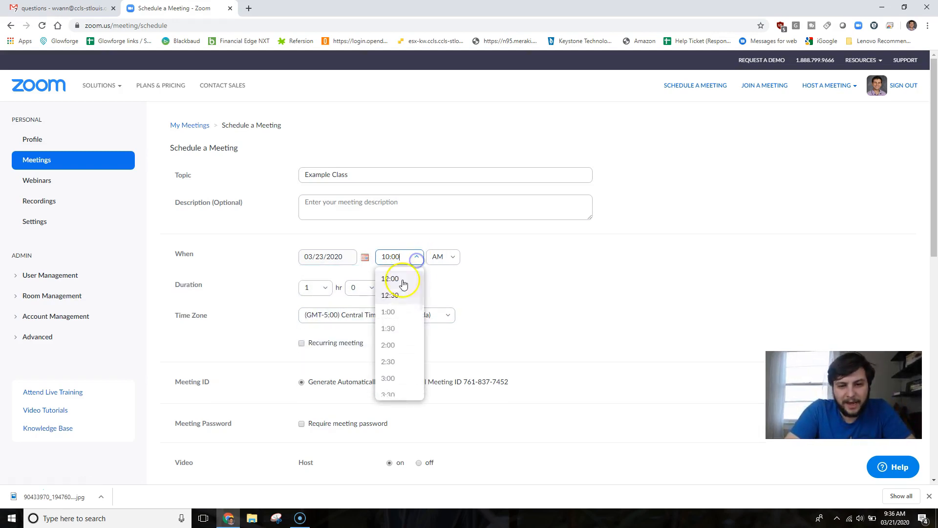
pyautogui.scroll(-3)
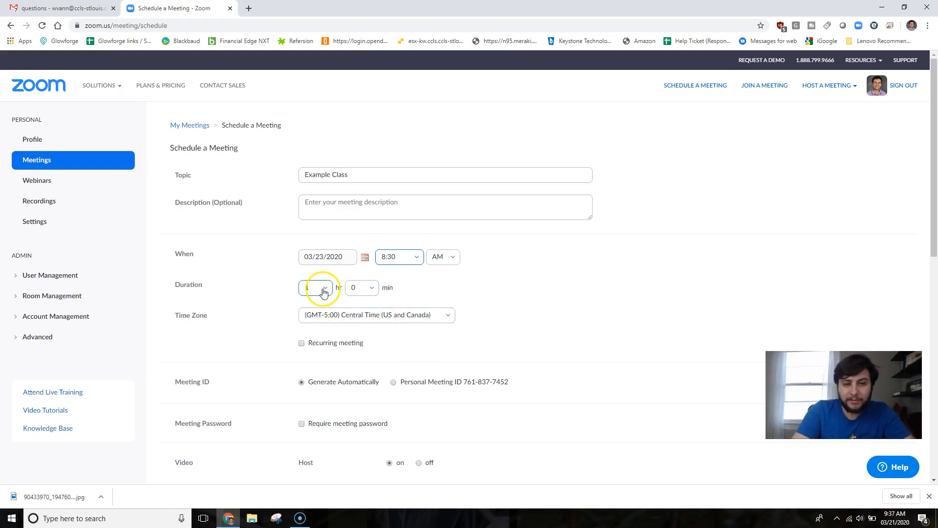
pyautogui.click(313, 287)
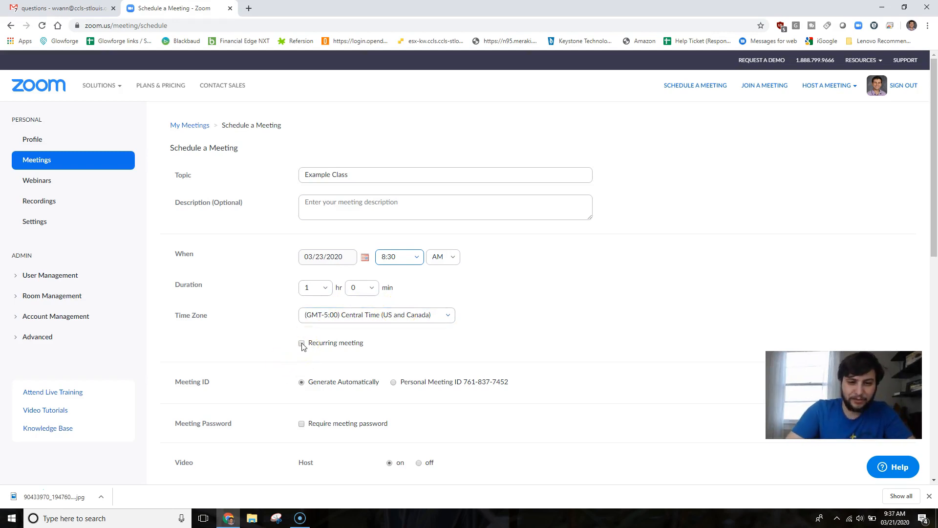
# - Make the meeting recur weekly on Monday through Friday
pyautogui.click(301, 342)
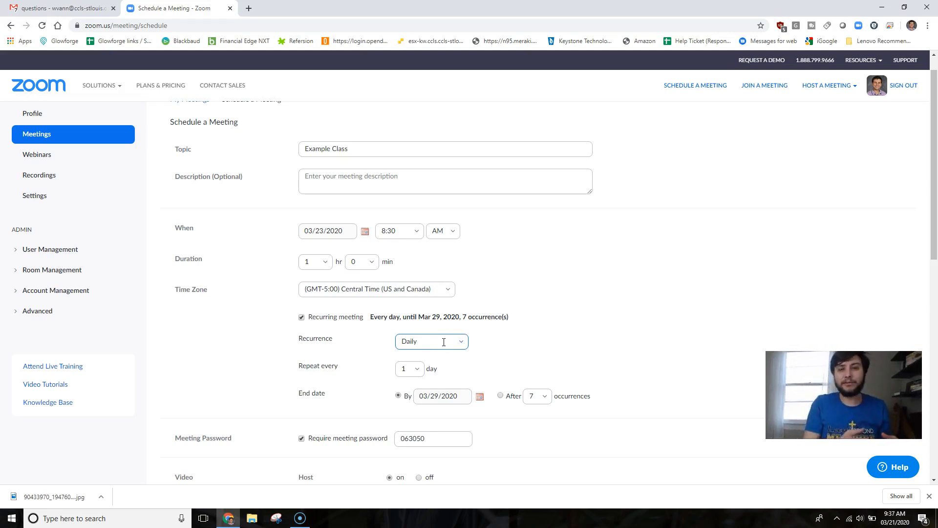
pyautogui.click(431, 341)
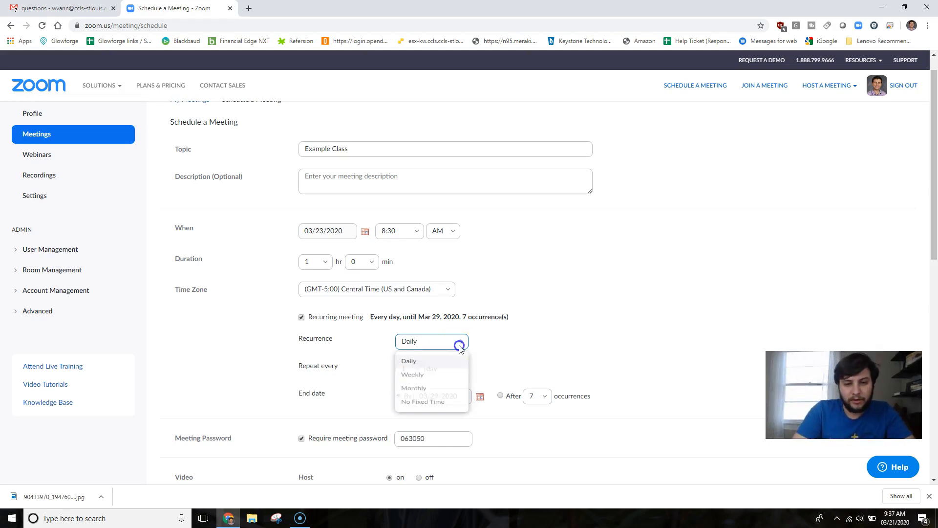
pyautogui.click(413, 375)
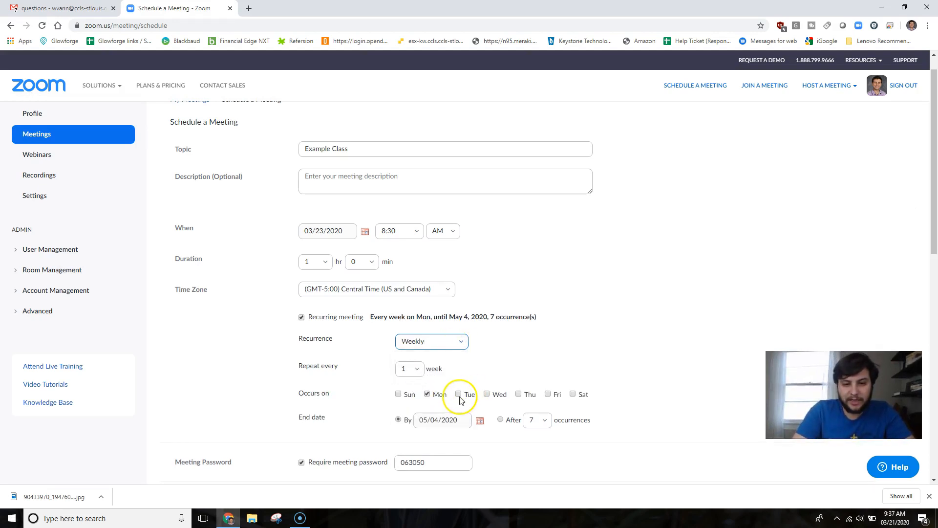
pyautogui.click(459, 394)
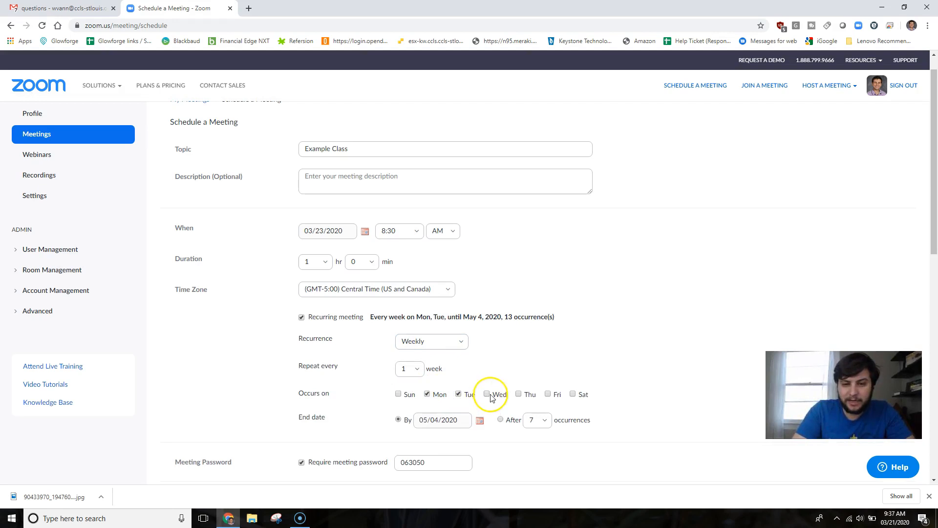
pyautogui.click(486, 394)
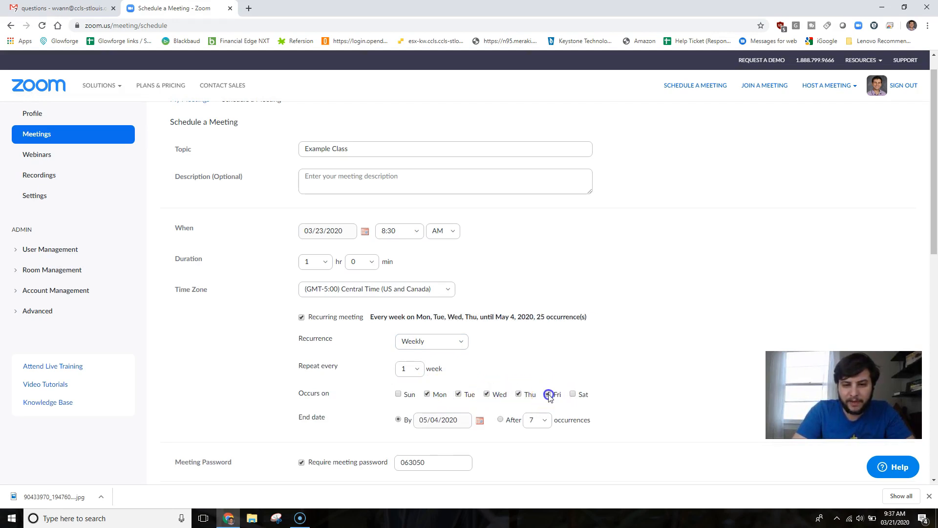
pyautogui.click(548, 394)
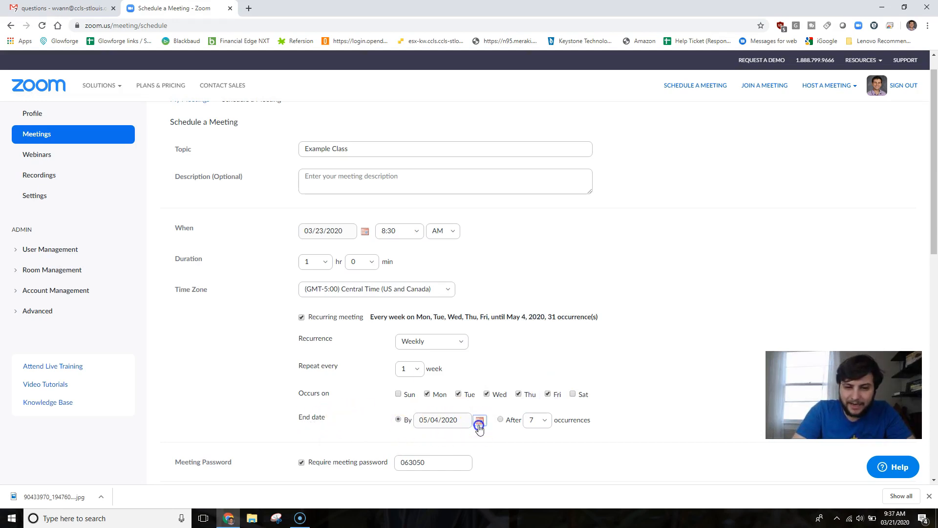
# - Set the recurrence end date to 04/03/2020, giving 10 occurrences
pyautogui.click(479, 419)
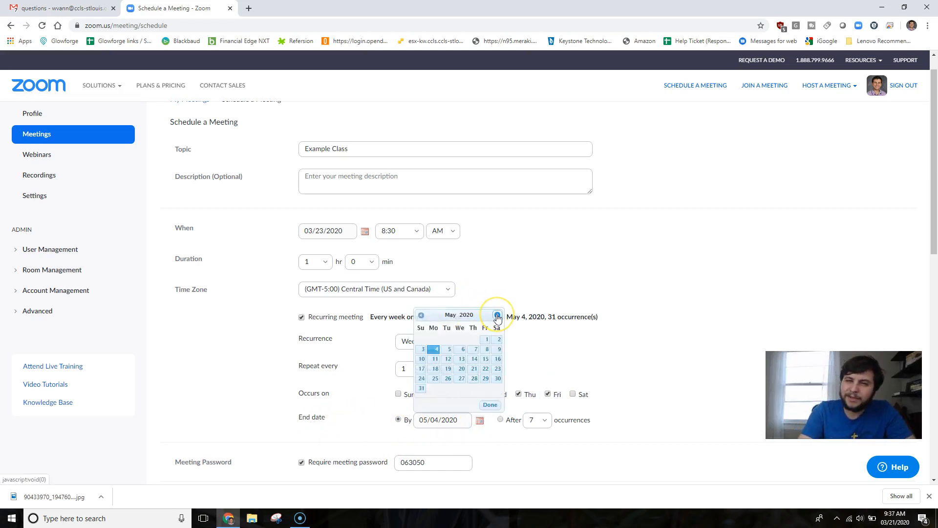
pyautogui.click(496, 315)
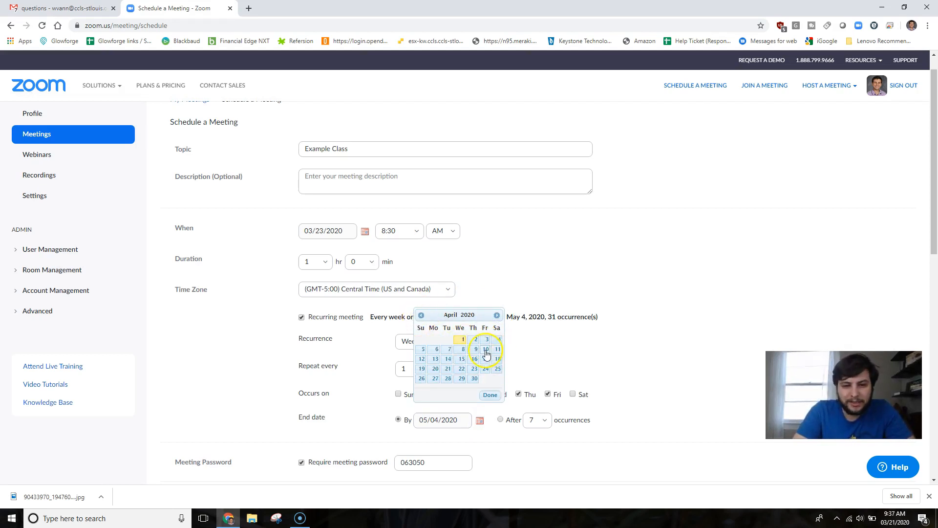
pyautogui.click(489, 394)
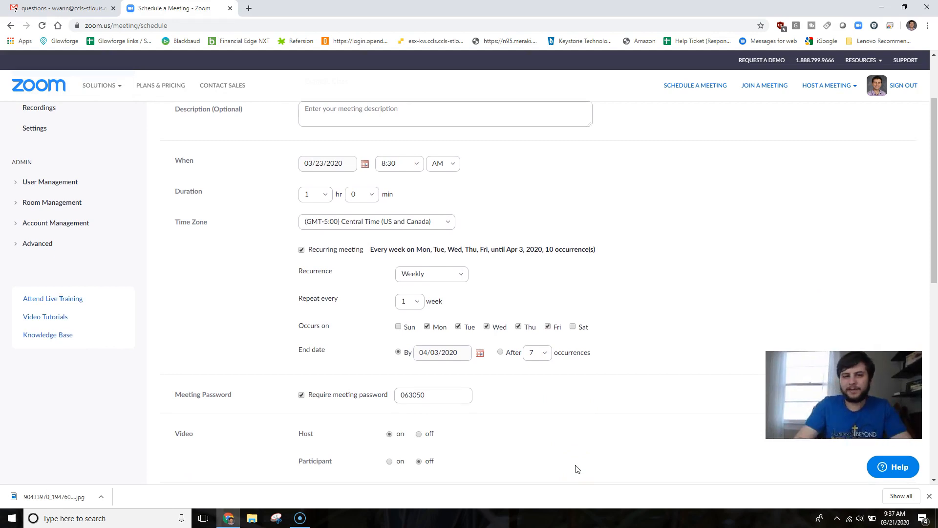
# - Enable Mute participants upon entry and automatic local recording in Meeting Options
pyautogui.scroll(-3)
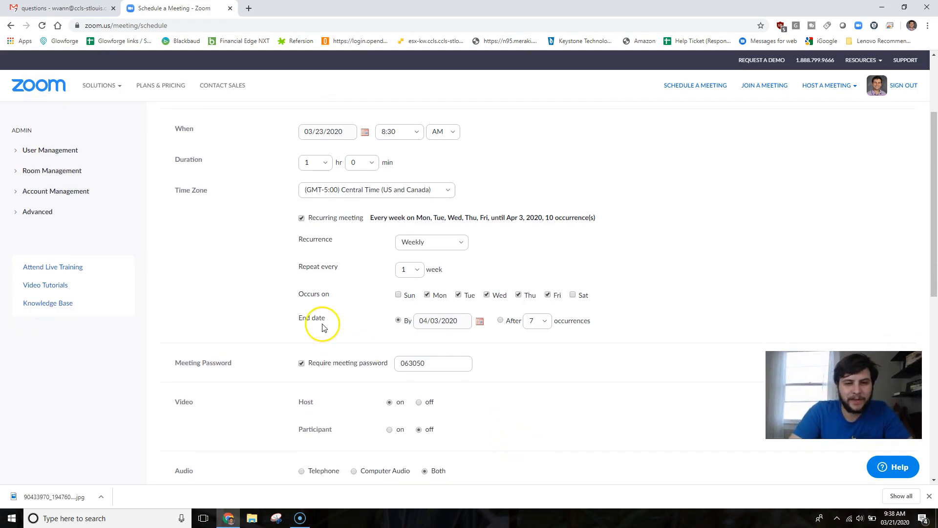
pyautogui.scroll(-3)
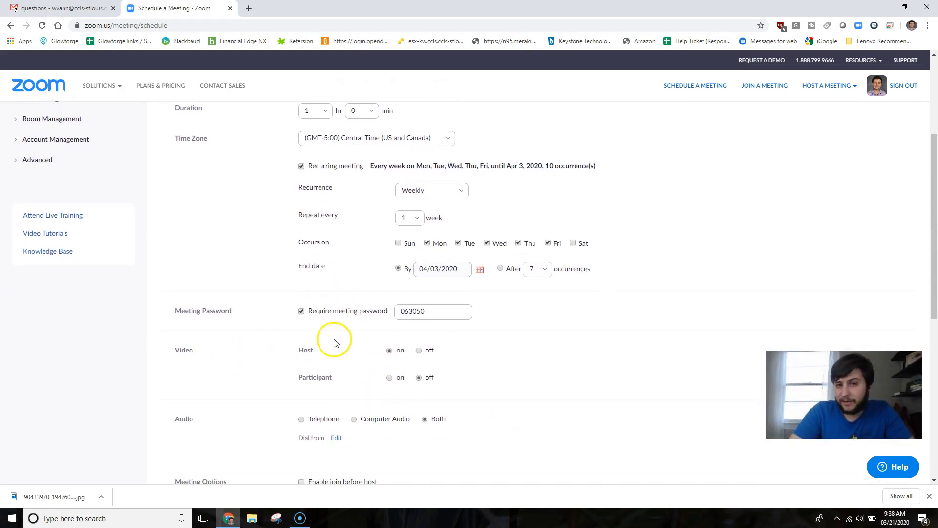
pyautogui.moveTo(327, 385)
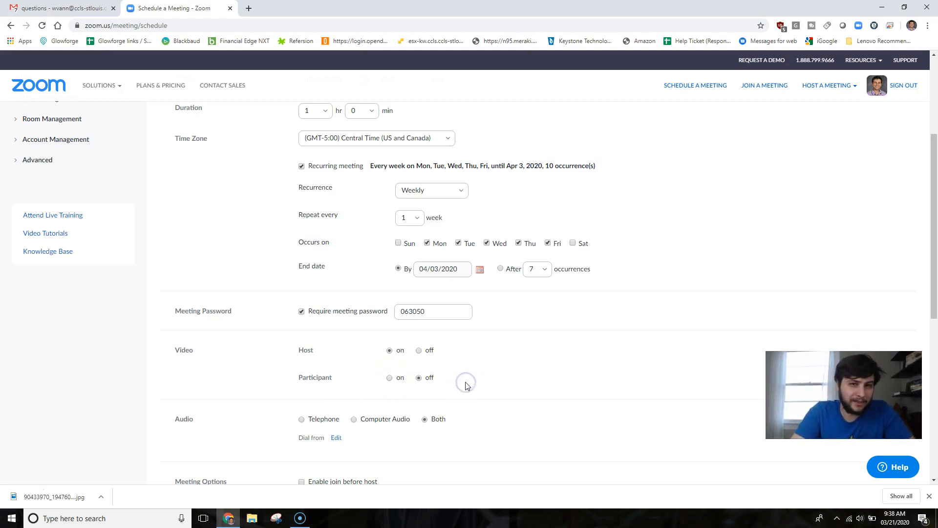
pyautogui.scroll(-3)
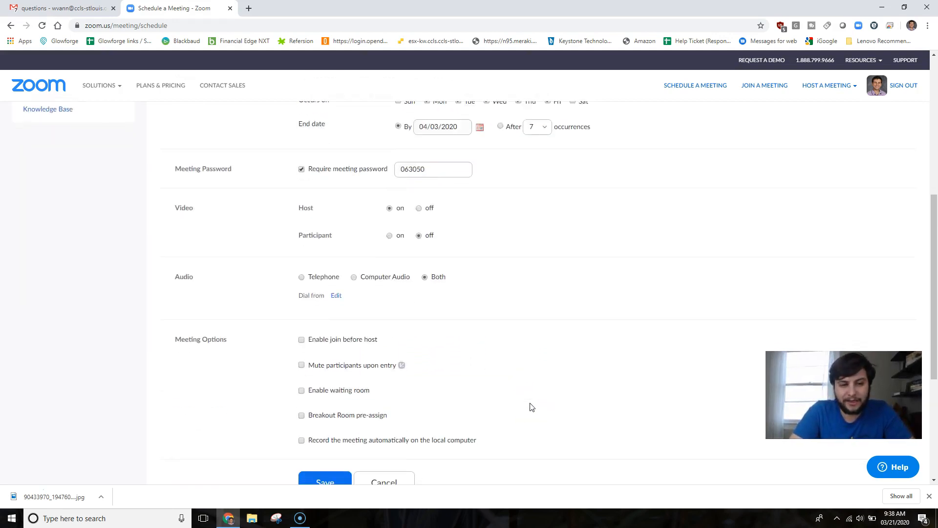
pyautogui.scroll(-3)
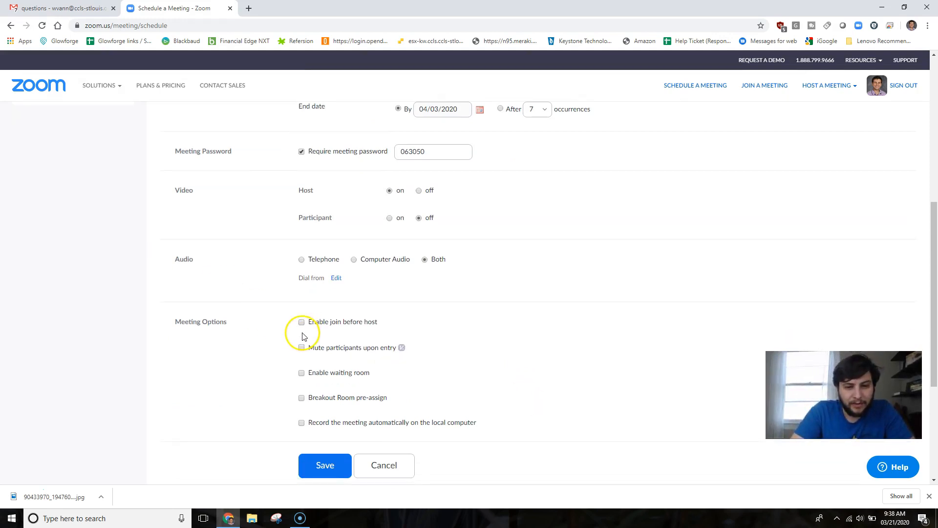
pyautogui.click(302, 348)
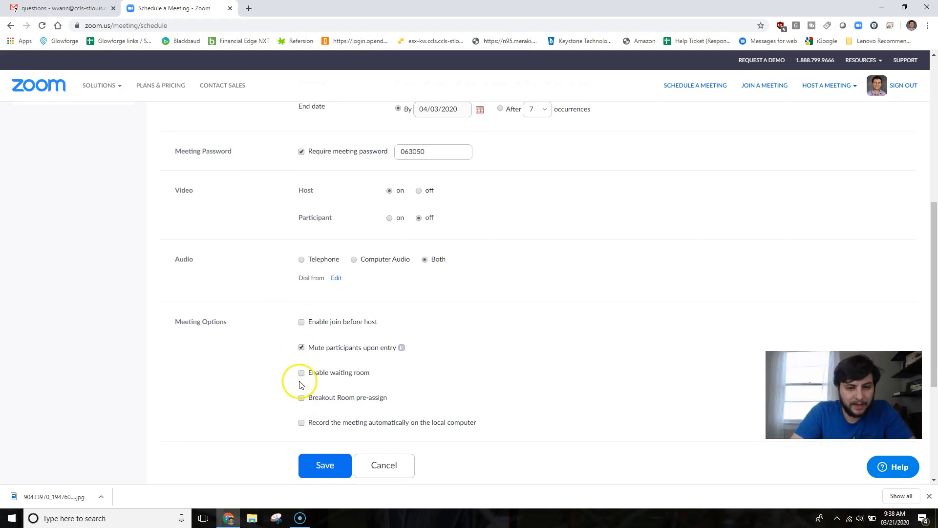
pyautogui.click(302, 422)
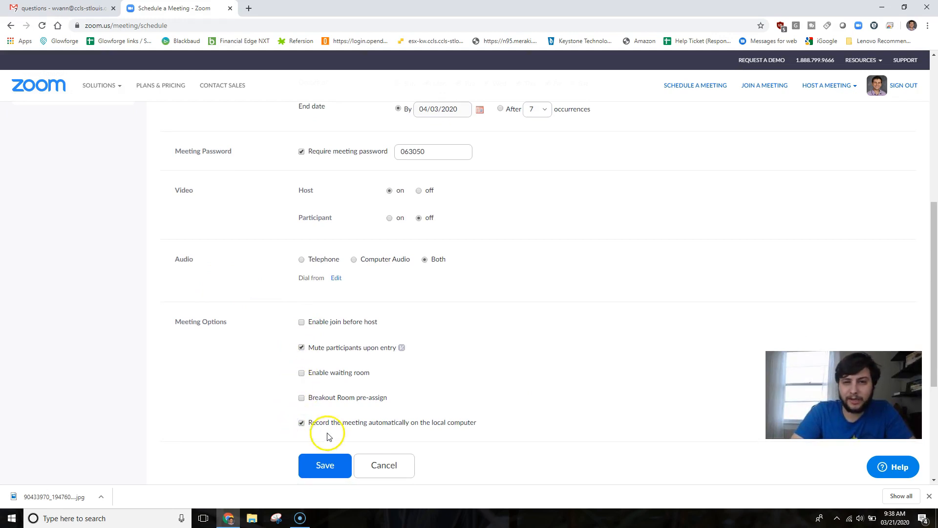
pyautogui.moveTo(489, 396)
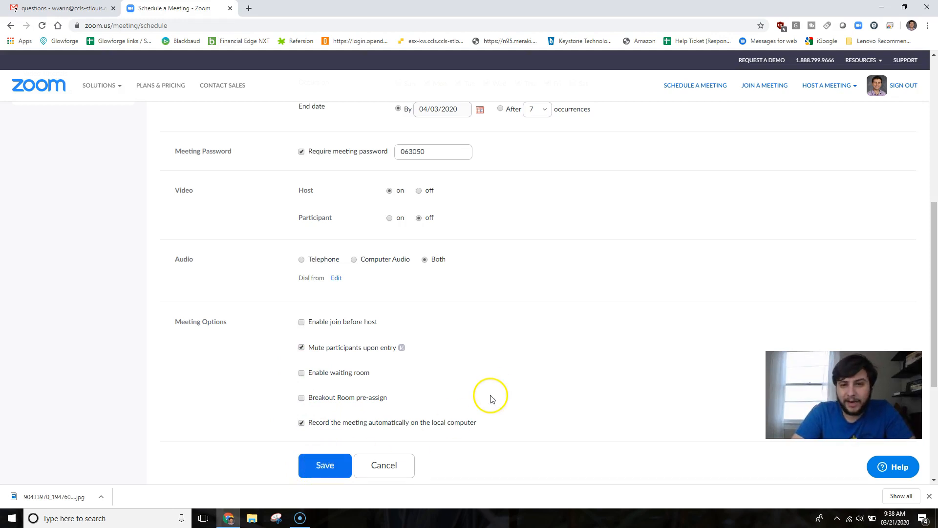
# - Save the Example Class meeting so its information page shows
pyautogui.click(324, 465)
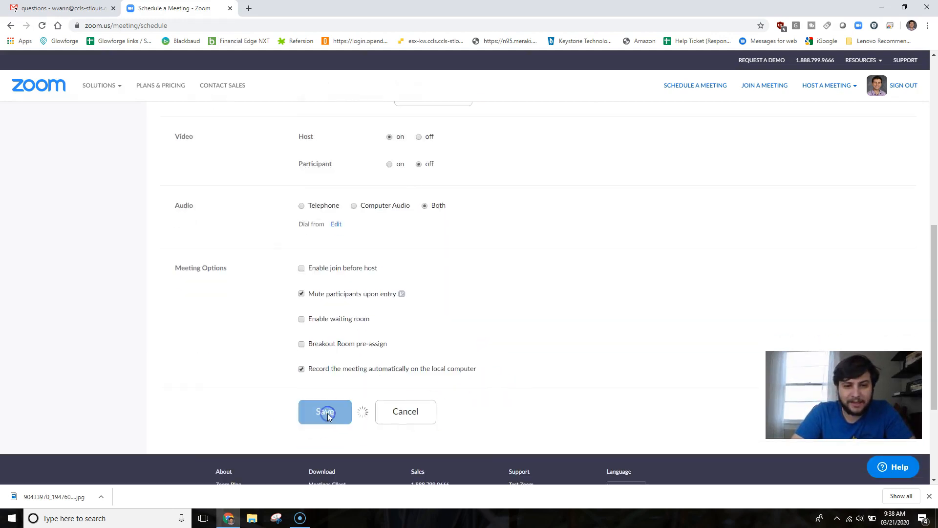
pyautogui.click(325, 412)
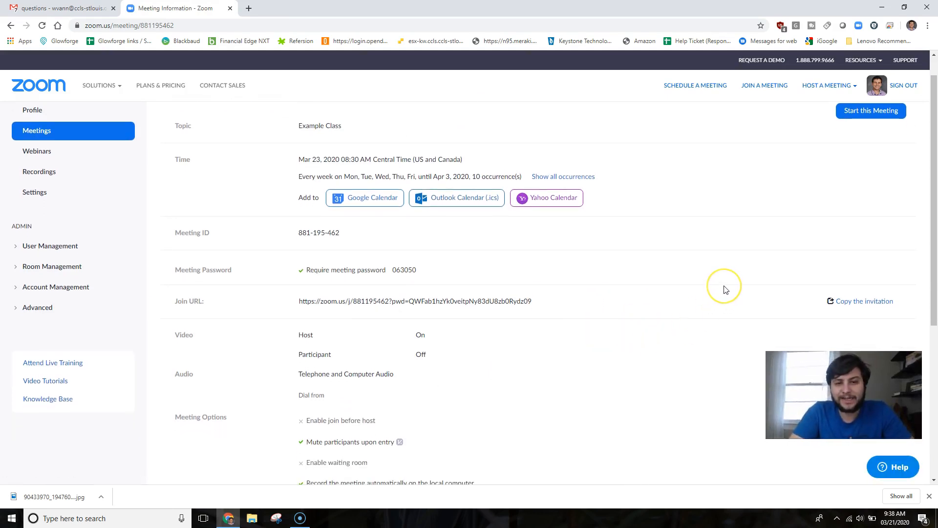
pyautogui.moveTo(553, 299)
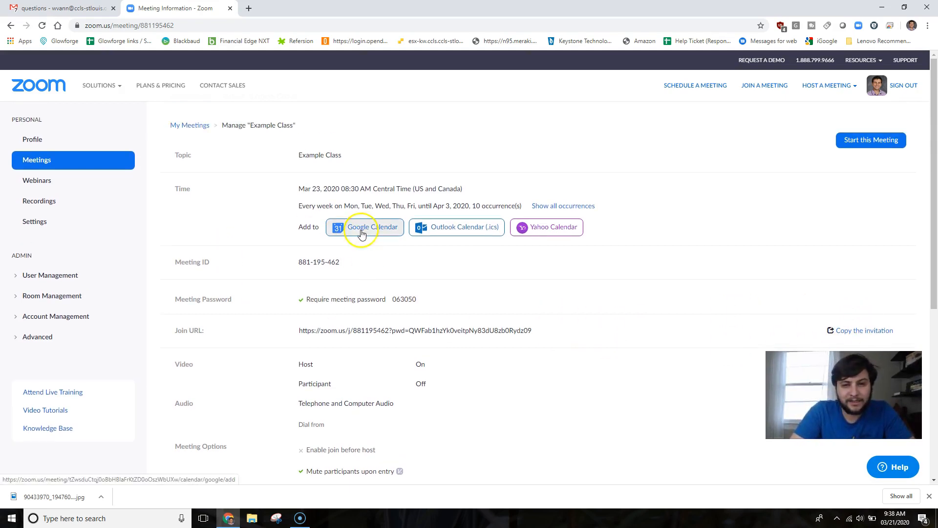
# - Copy the join link, meeting ID and password from the Example Class invitation
pyautogui.scroll(-3)
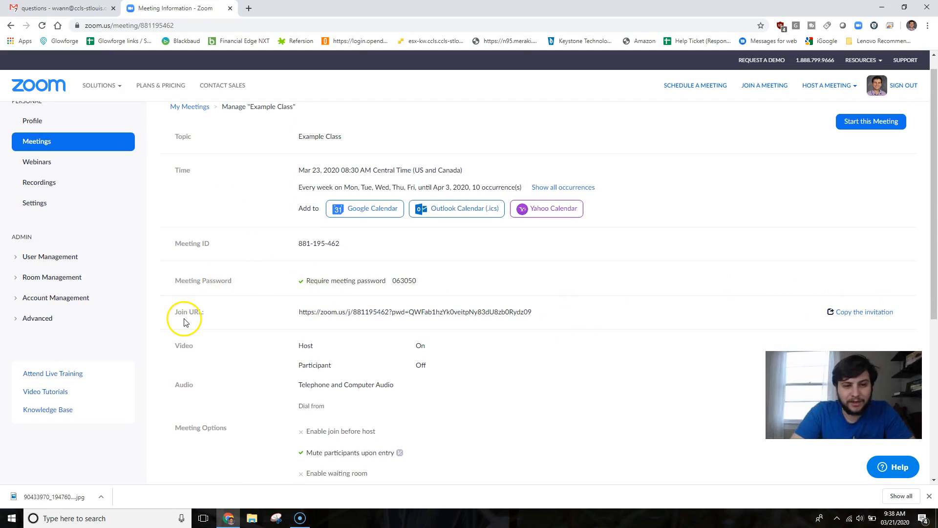
pyautogui.moveTo(318, 311)
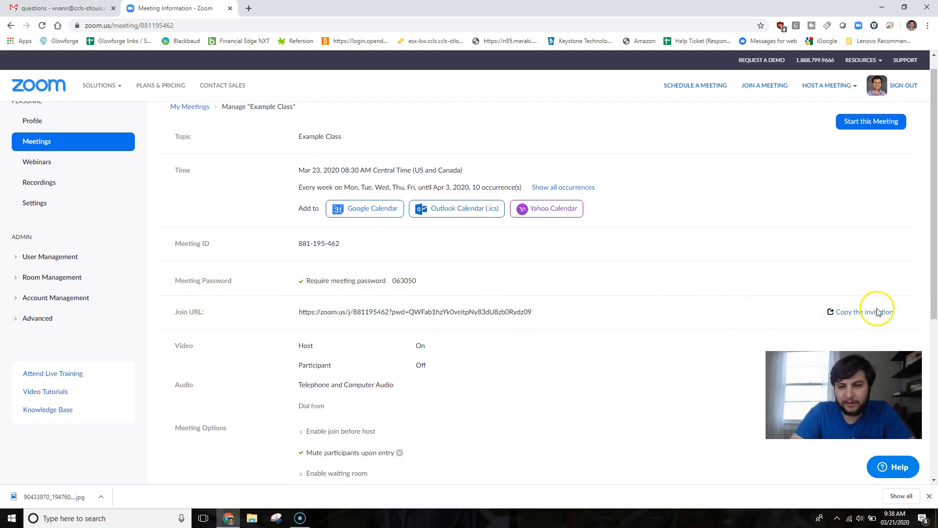
pyautogui.click(863, 311)
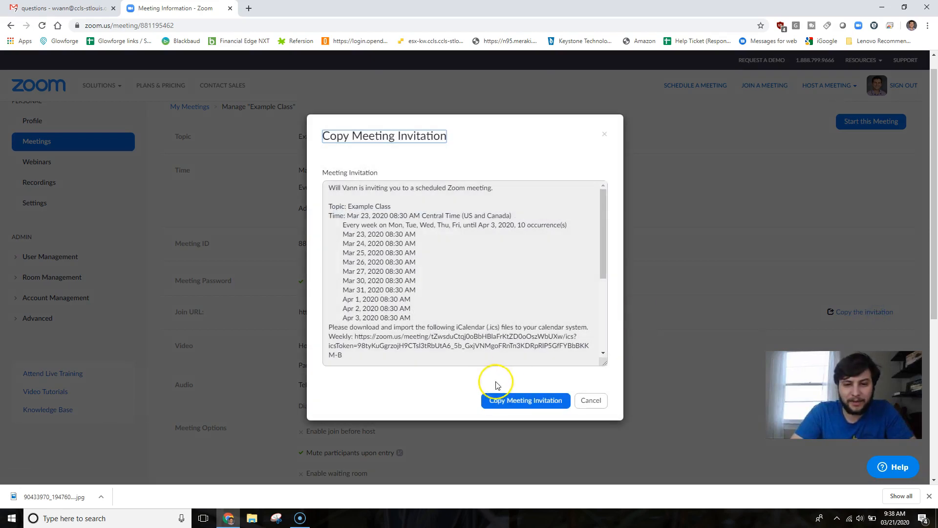
pyautogui.scroll(-3)
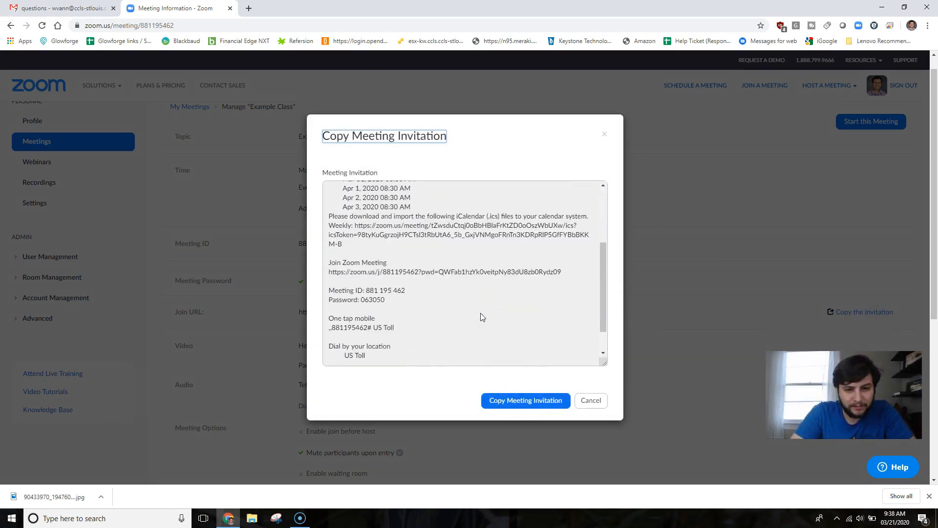
pyautogui.moveTo(353, 289); pyautogui.dragTo(384, 299)
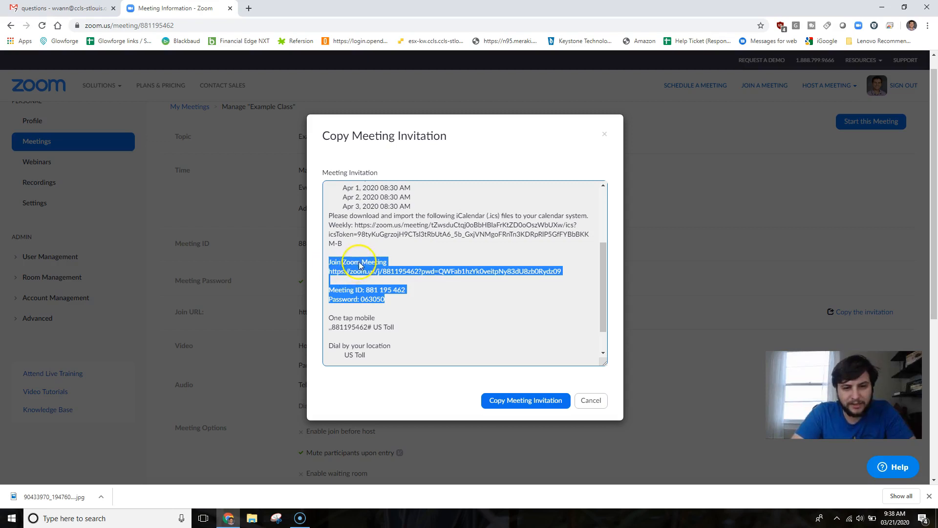
pyautogui.moveTo(359, 302)
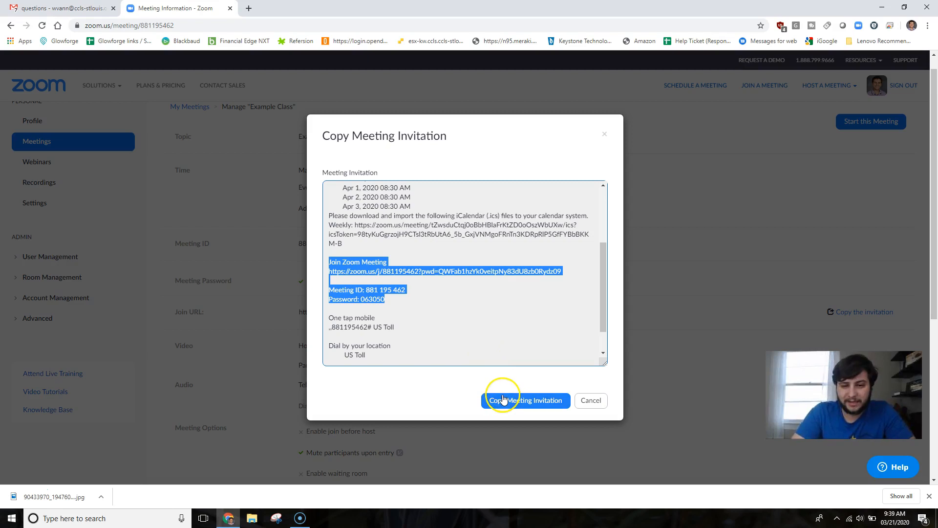
pyautogui.click(525, 401)
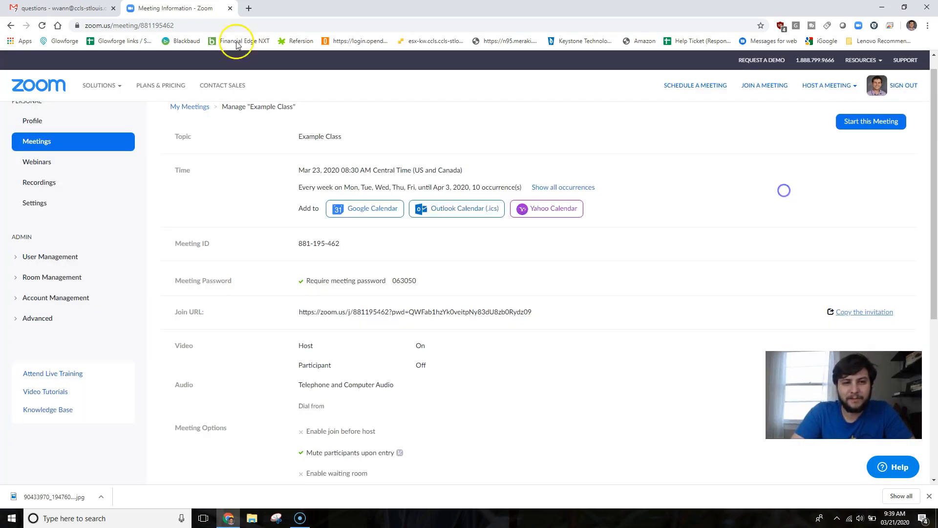
# - Go to classroom.google.com in a new tab and enter the Engineering class stream
pyautogui.click(364, 8)
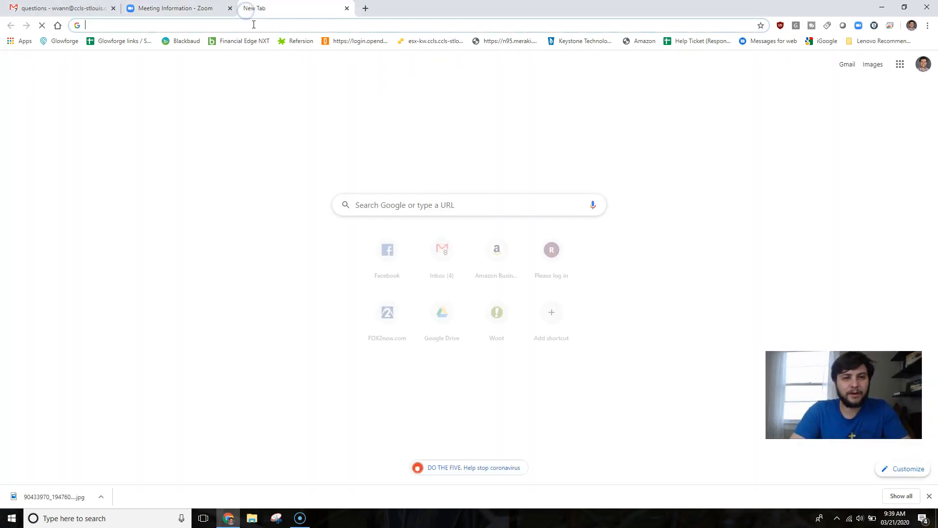
pyautogui.write('classroom.google.com/u/0/h')
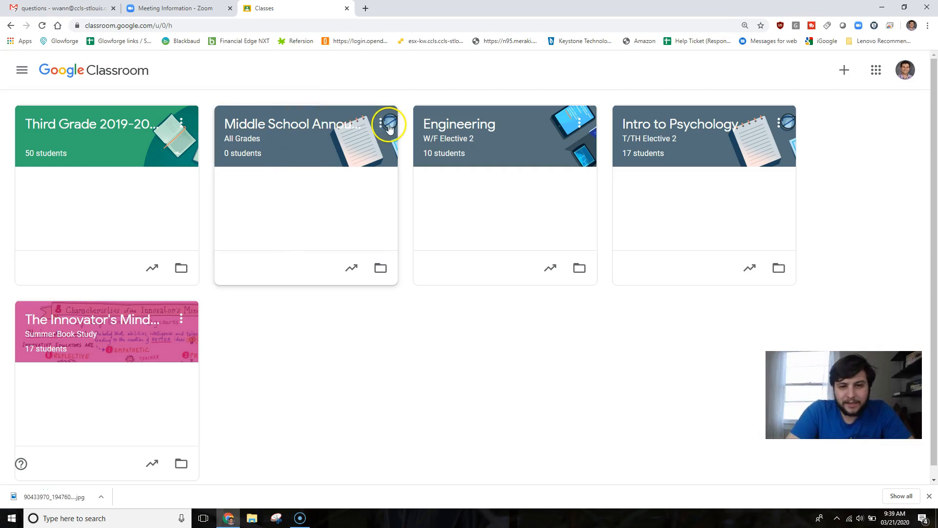
pyautogui.click(459, 125)
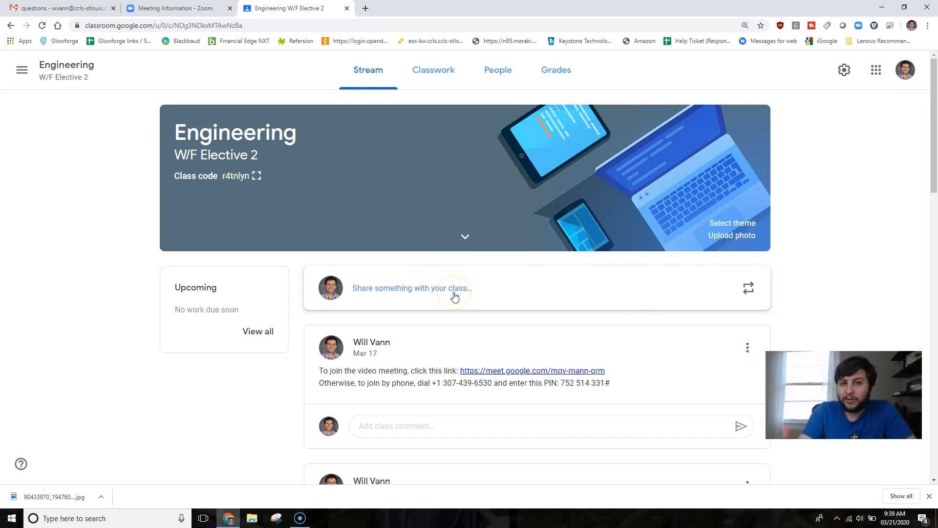
# - Start an announcement with the pasted Zoom invitation and copy its join URL
pyautogui.click(412, 287)
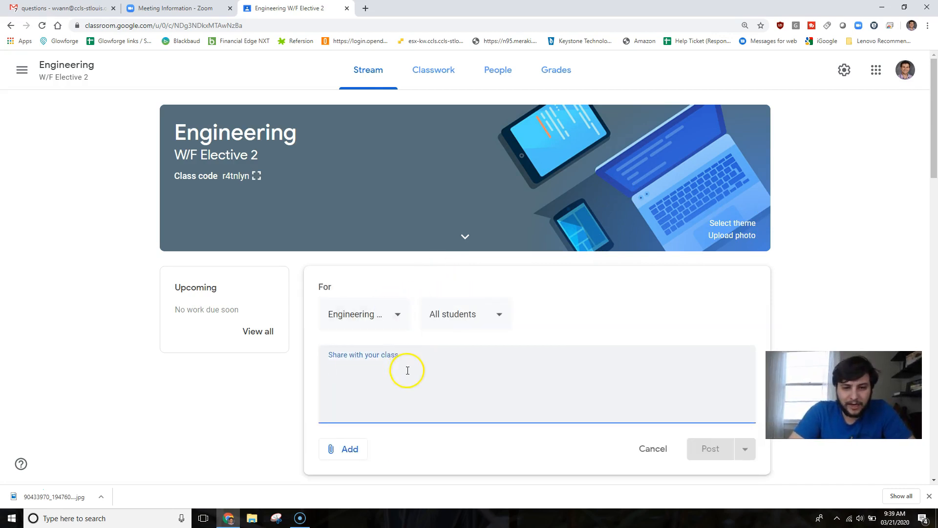
pyautogui.write('Join Zoom Meeting')
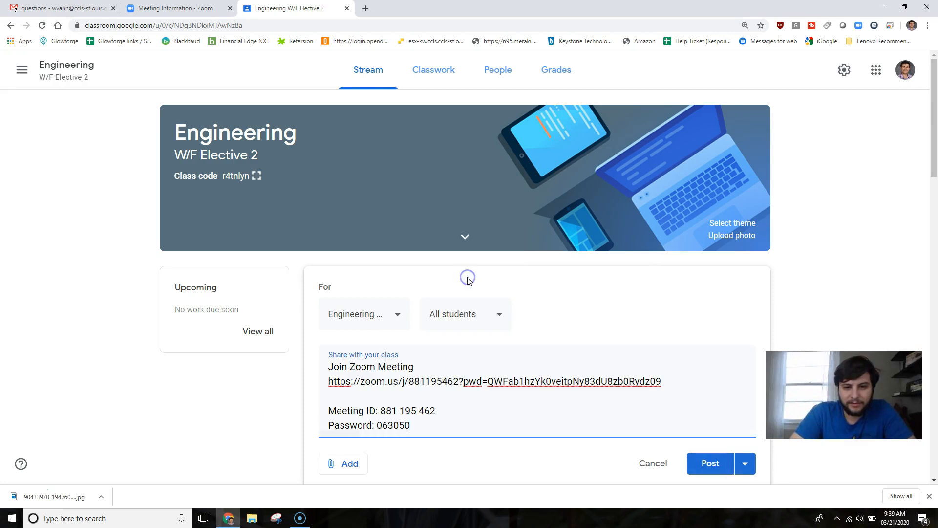
pyautogui.scroll(-3)
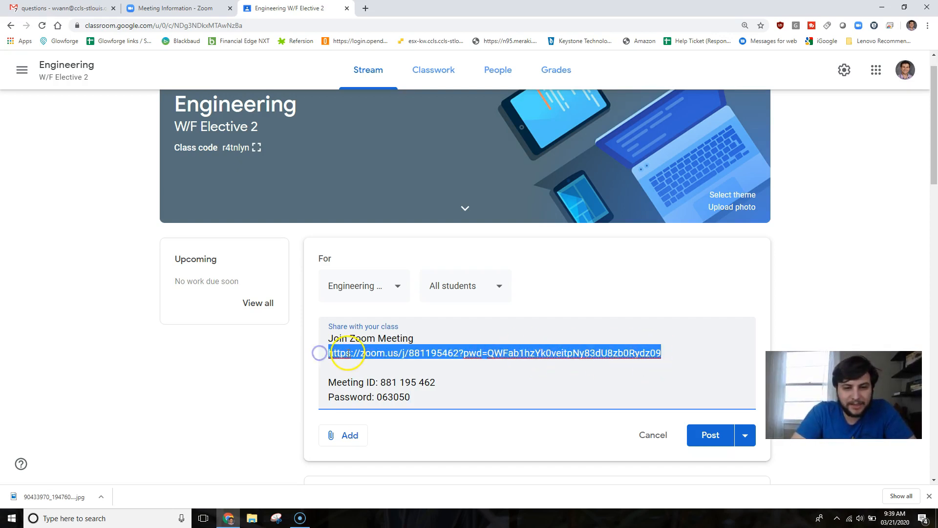
pyautogui.rightClick(350, 353)
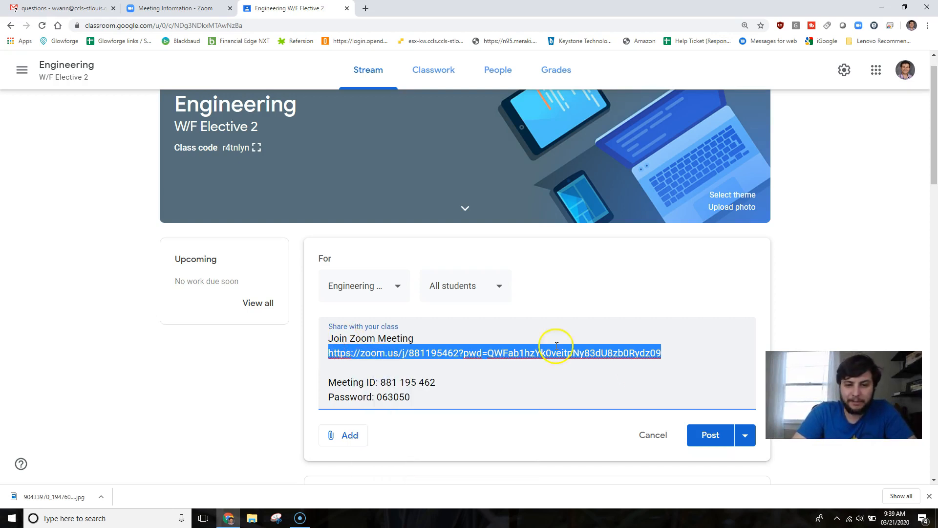
pyautogui.click(343, 435)
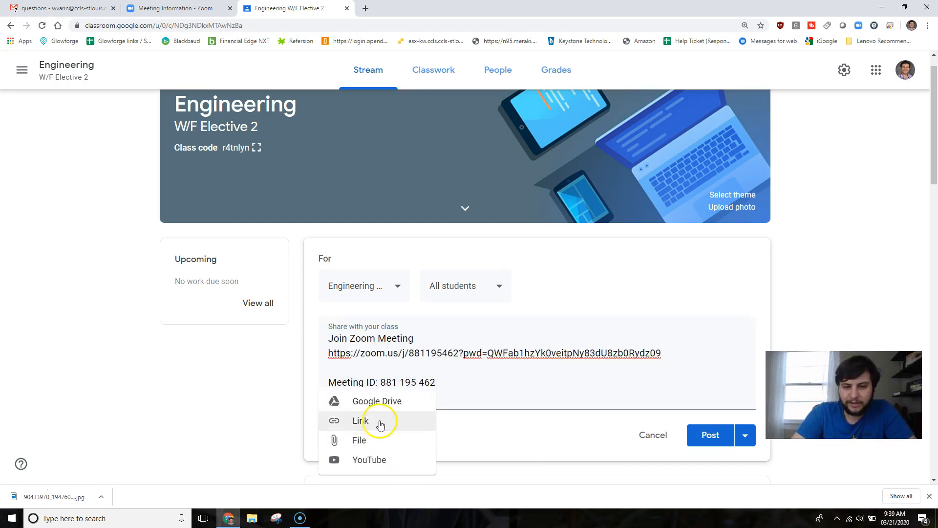
pyautogui.click(360, 420)
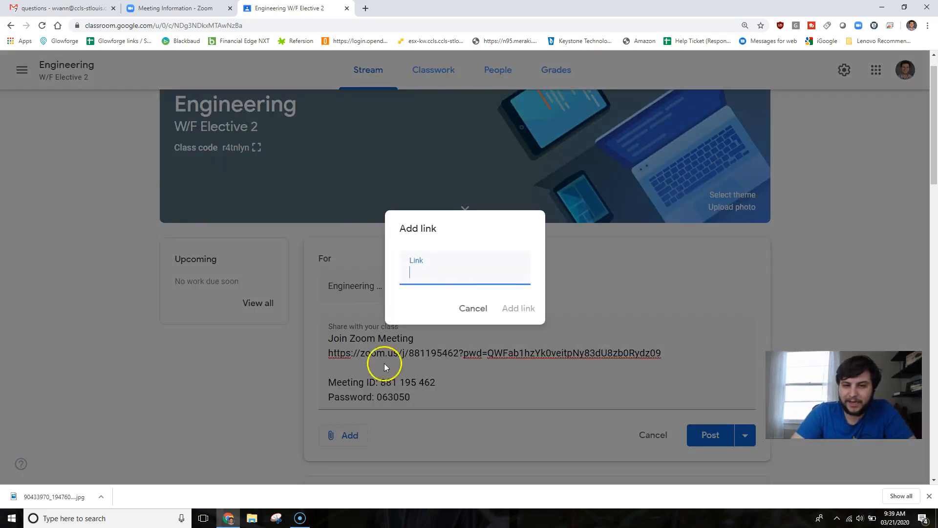
pyautogui.write('https://zoom.us/j/881195462?pwd=QWFab1hzYk0veitpNy83dU8zb0Rydz09')
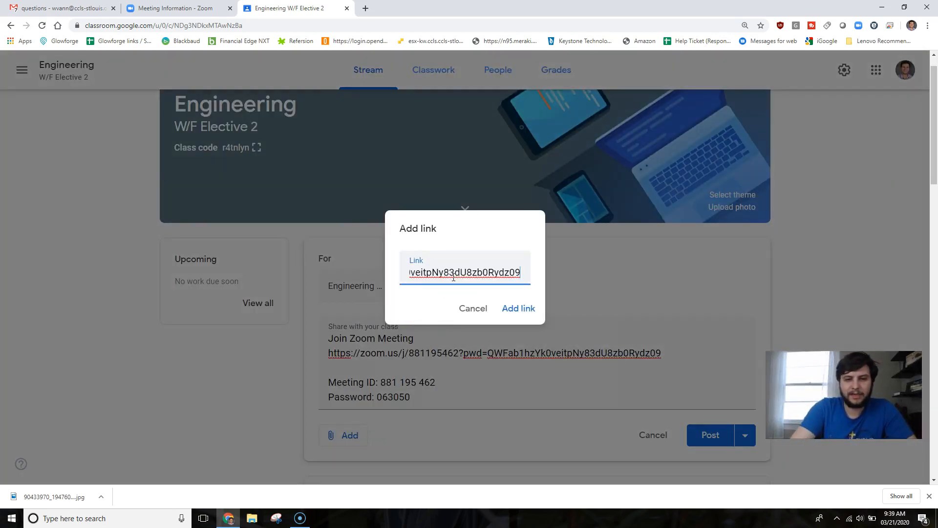
pyautogui.click(517, 308)
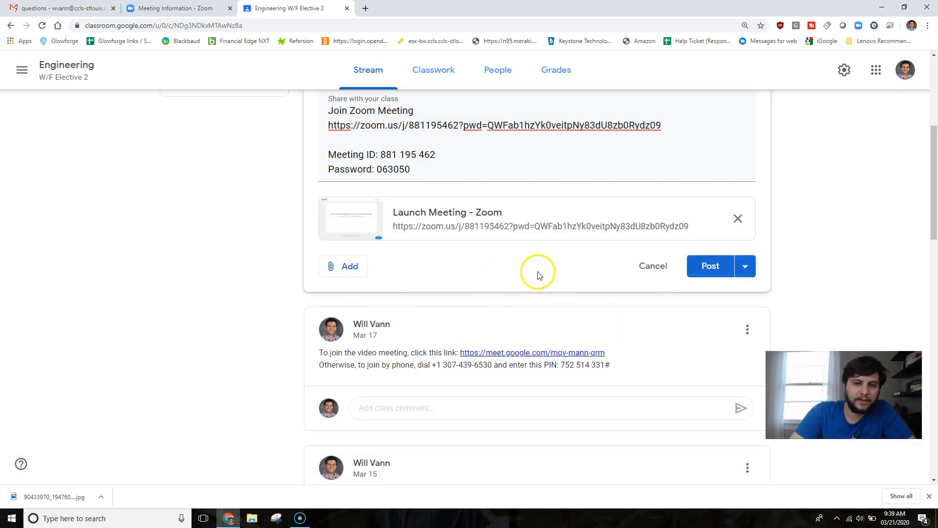
pyautogui.scroll(-3)
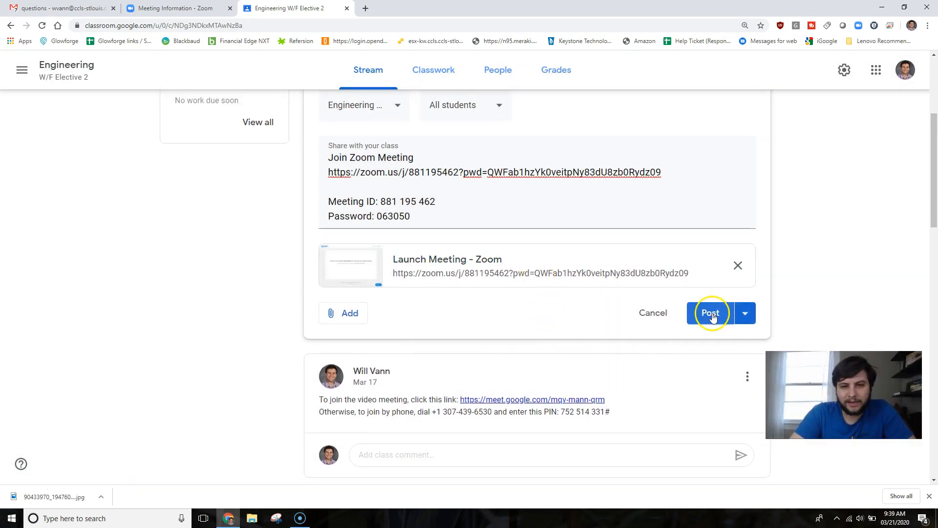
# - Post the Zoom announcement to the Engineering stream and begin another announcement
pyautogui.click(710, 313)
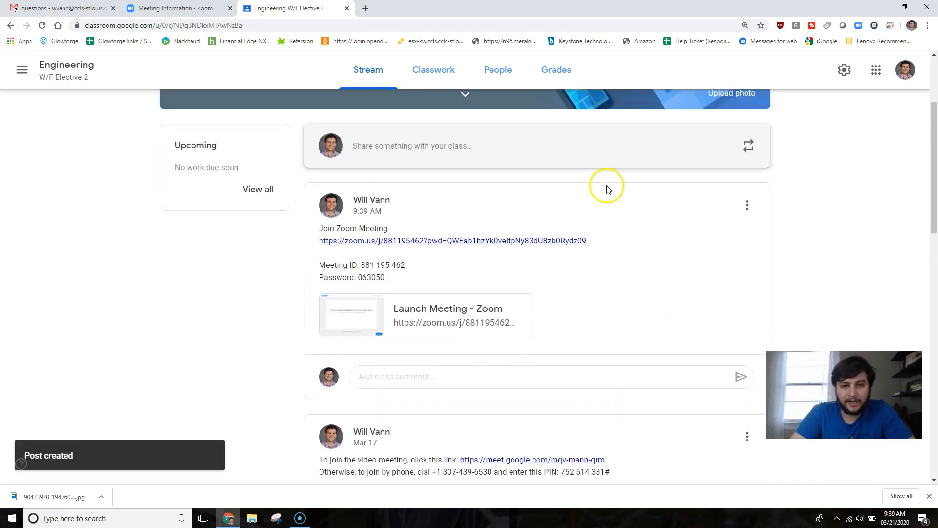
pyautogui.click(411, 146)
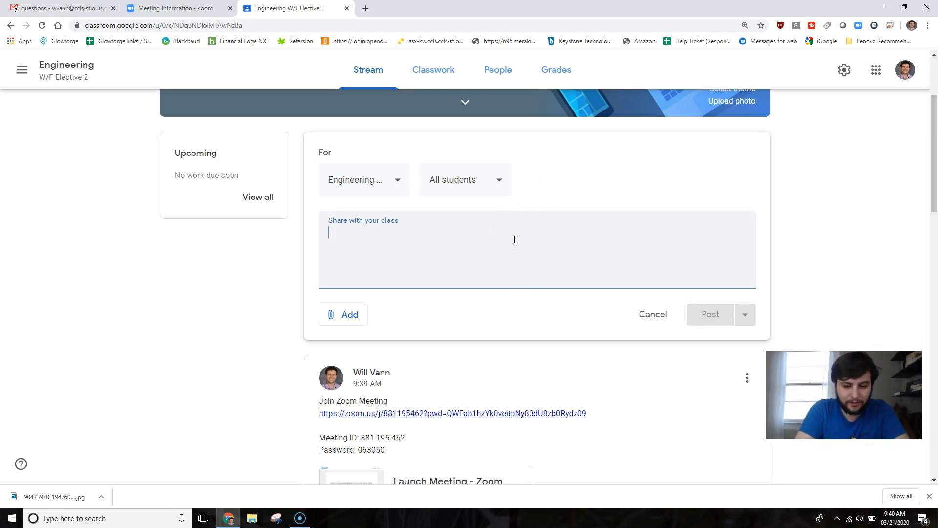
# - Publish test announcements 'Post 1' and 'Post 2' above the Zoom post
pyautogui.write('Post 1')
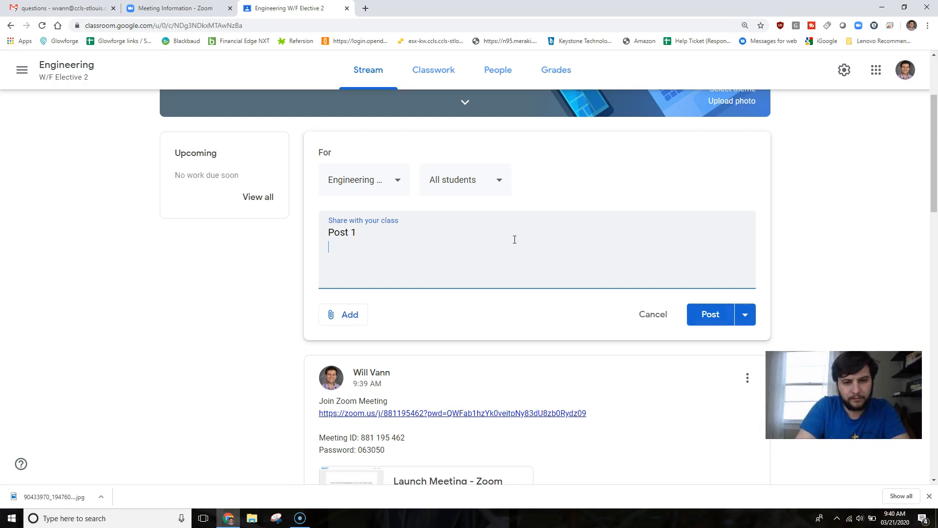
pyautogui.click(710, 314)
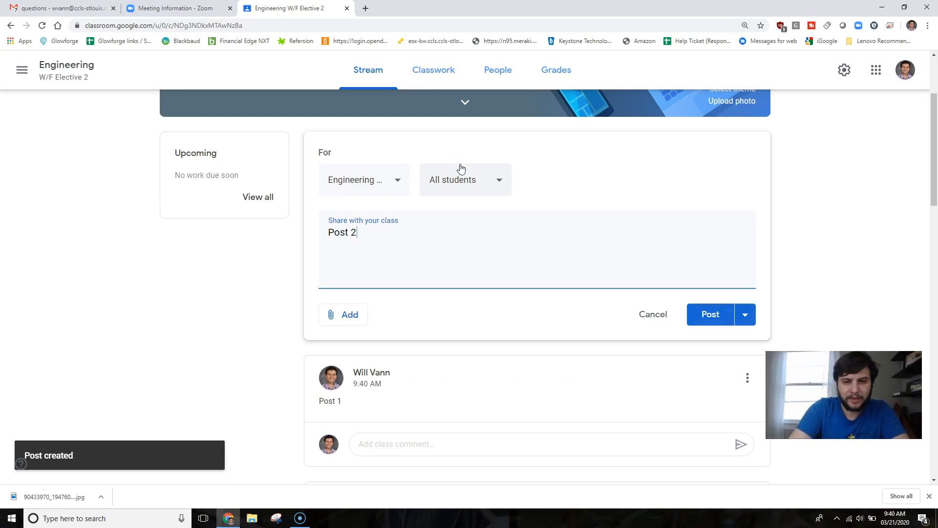
pyautogui.click(709, 314)
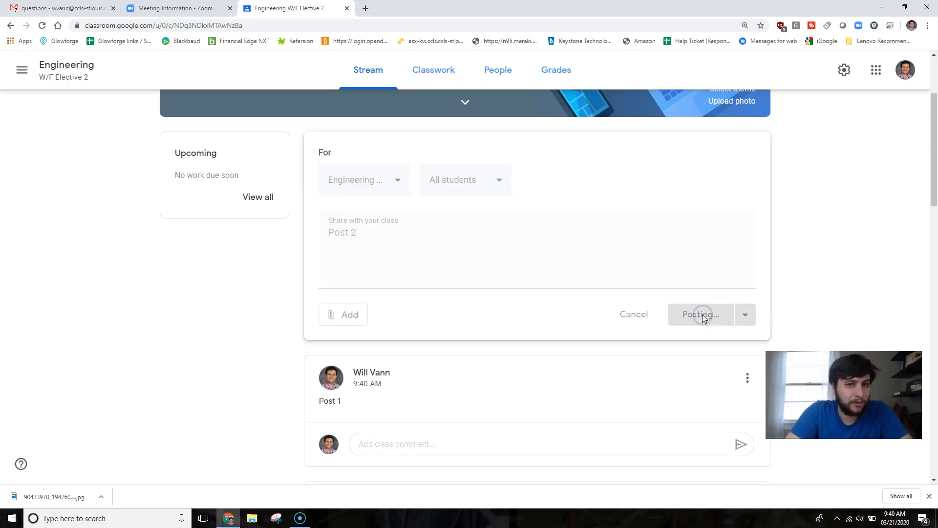
pyautogui.click(700, 314)
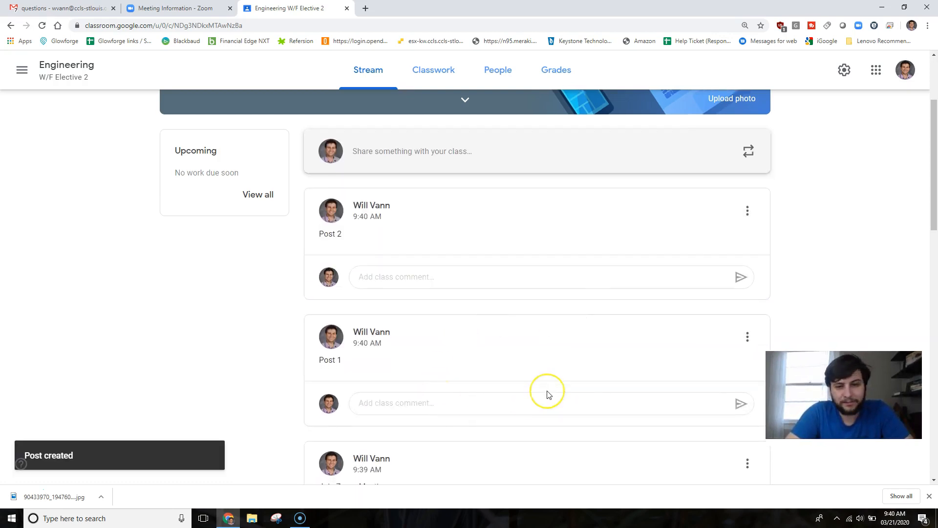
pyautogui.scroll(-3)
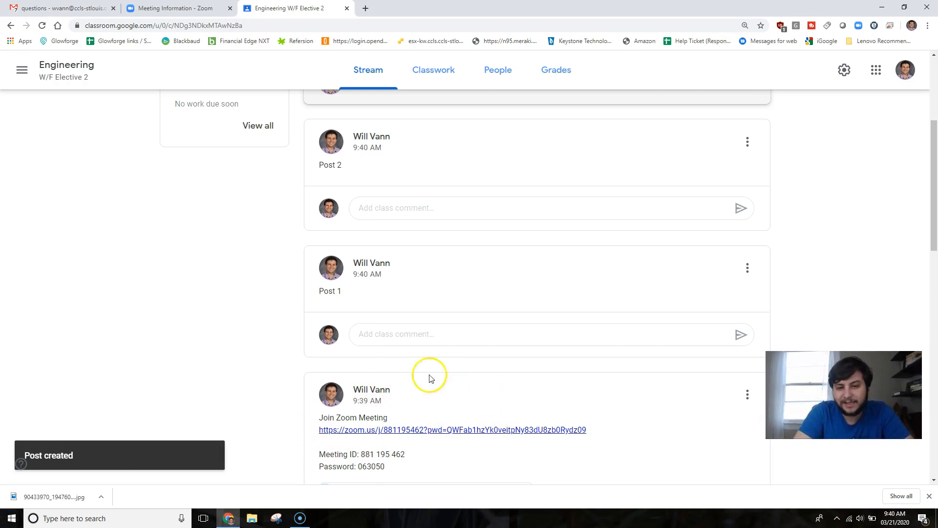
pyautogui.moveTo(673, 392)
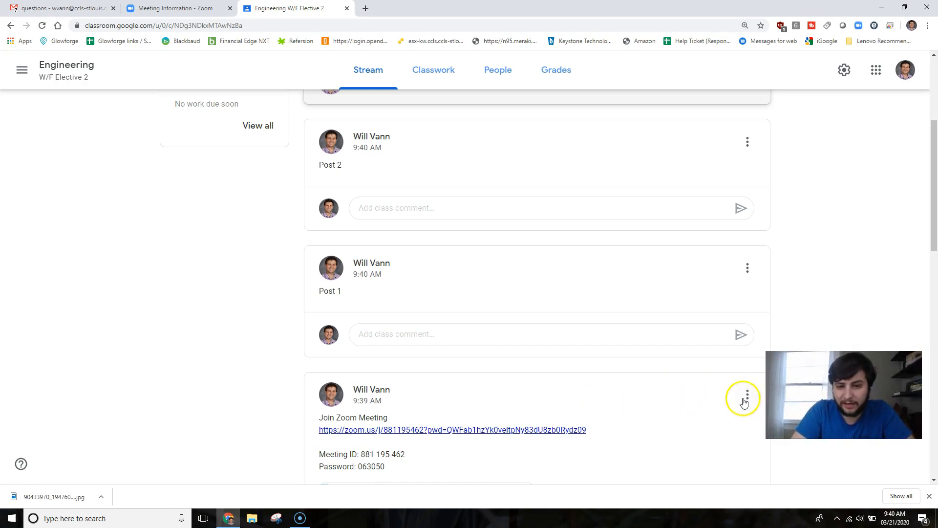
# - Move the Zoom meeting post to the top of the stream via its three-dot menu
pyautogui.click(747, 394)
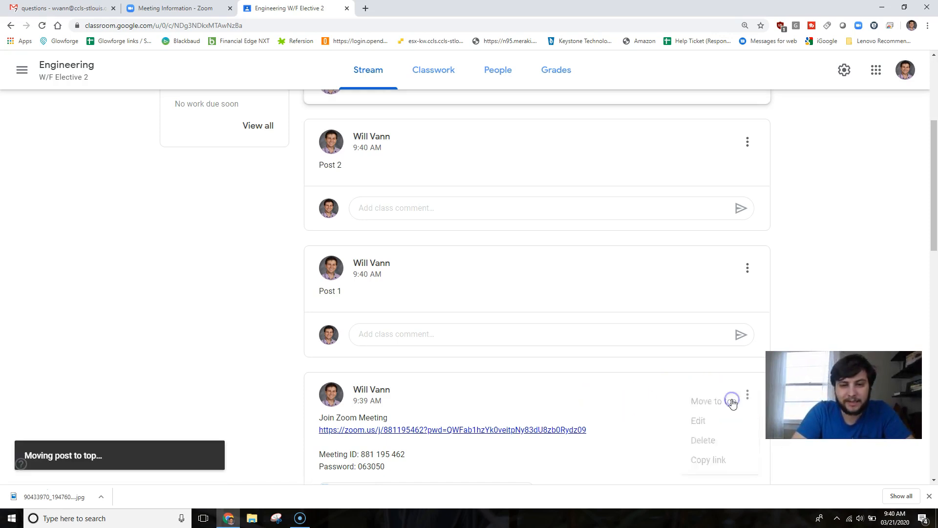
pyautogui.click(710, 400)
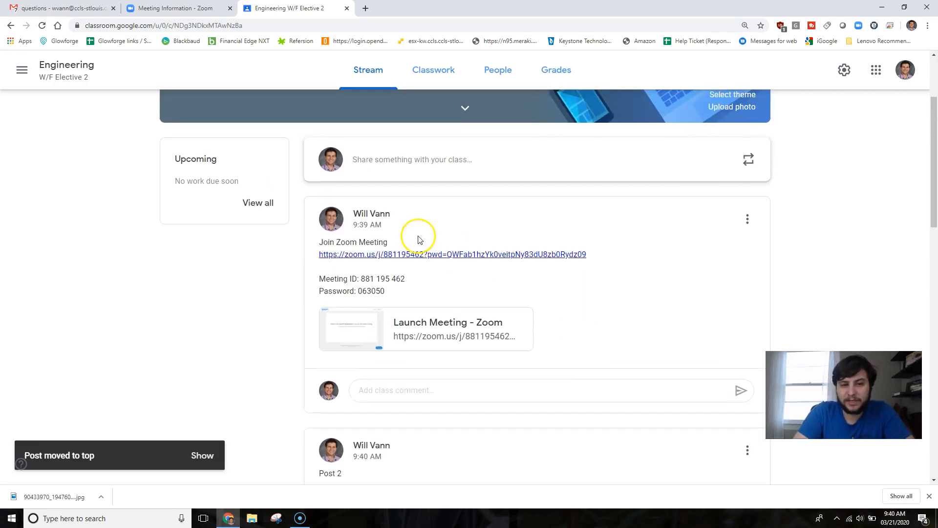
pyautogui.moveTo(347, 214)
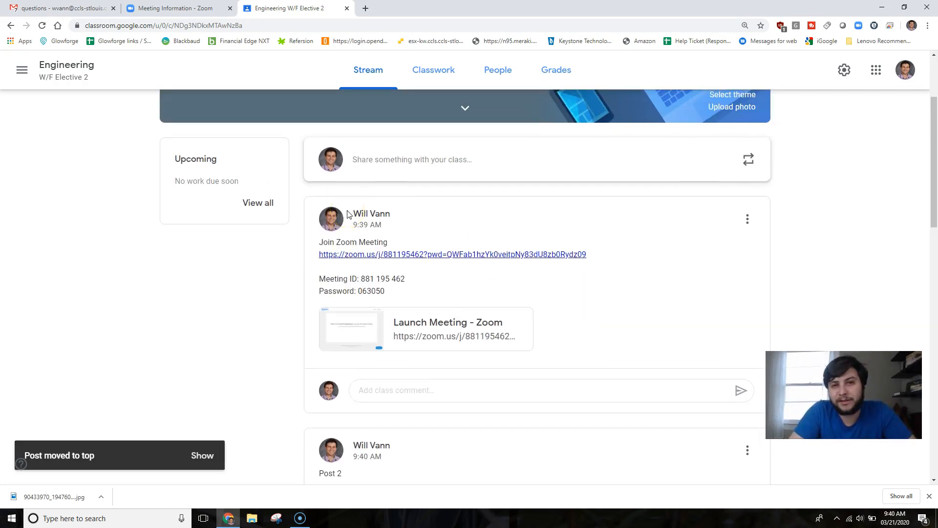